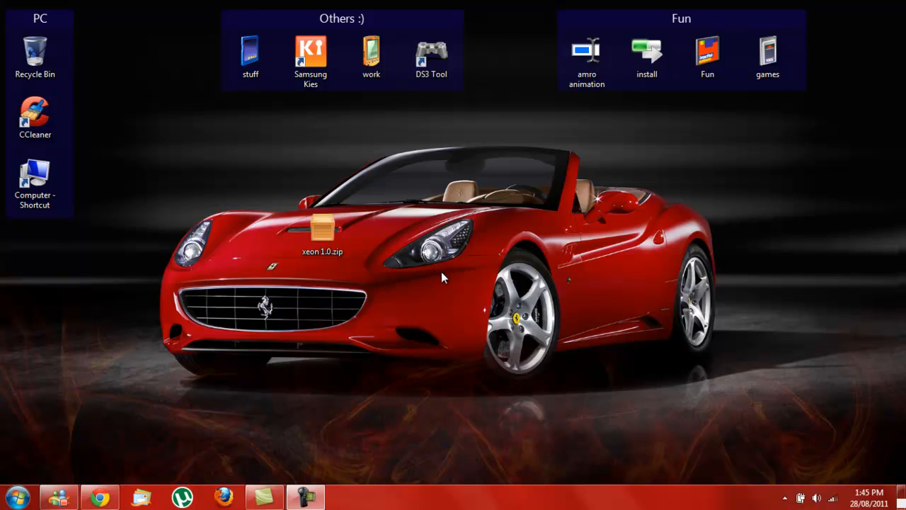
pyautogui.moveTo(347, 265)
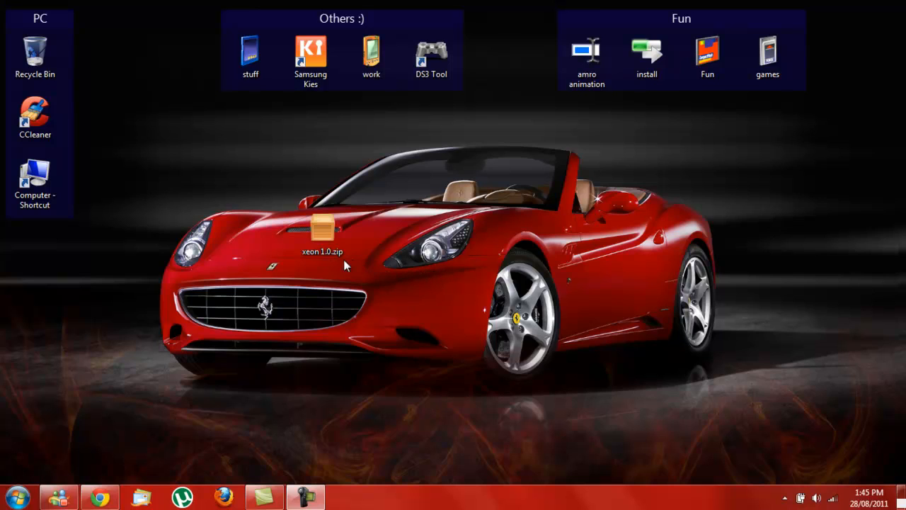
pyautogui.moveTo(414, 273)
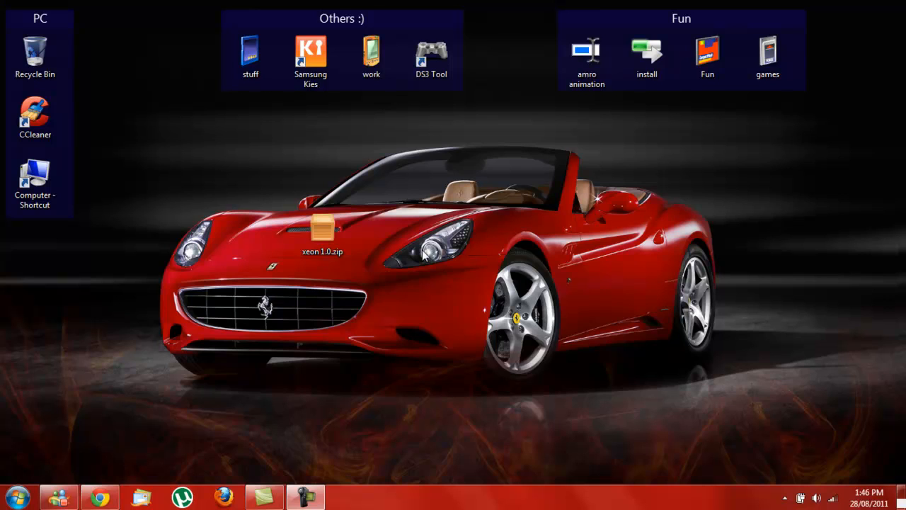
pyautogui.moveTo(493, 183)
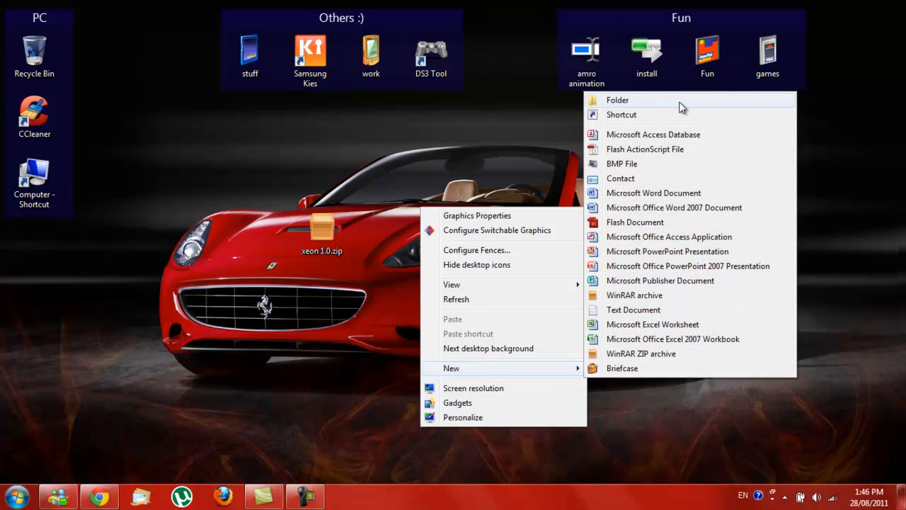
# Add a new desktop folder named 'Xbox Emulator'.
pyautogui.click(617, 99)
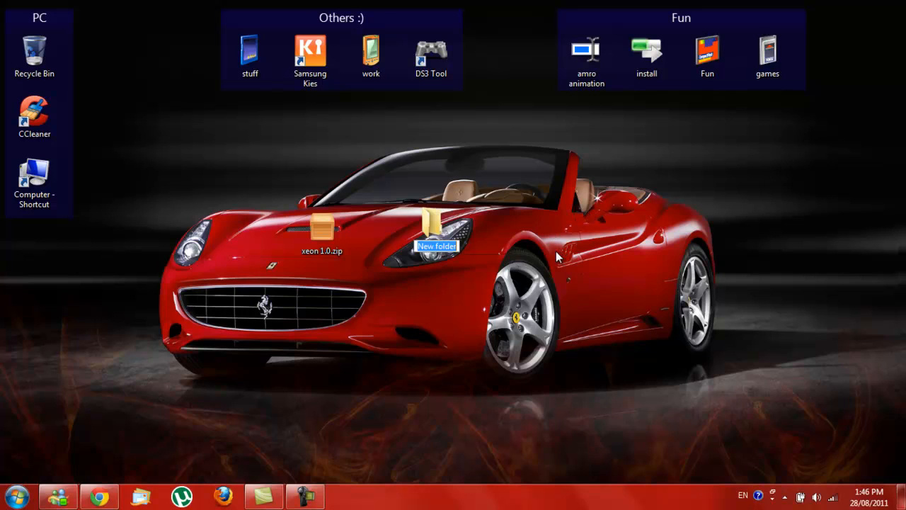
pyautogui.write('Xbox Emul')
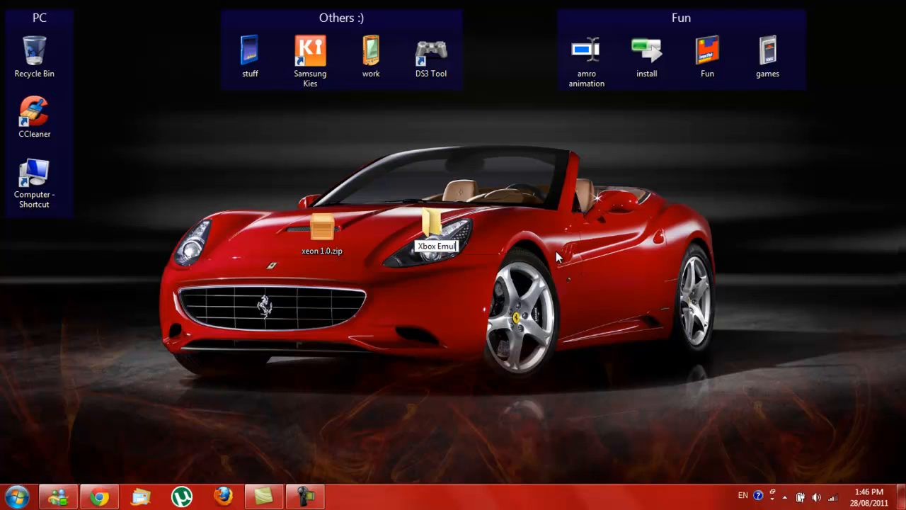
pyautogui.click(423, 237)
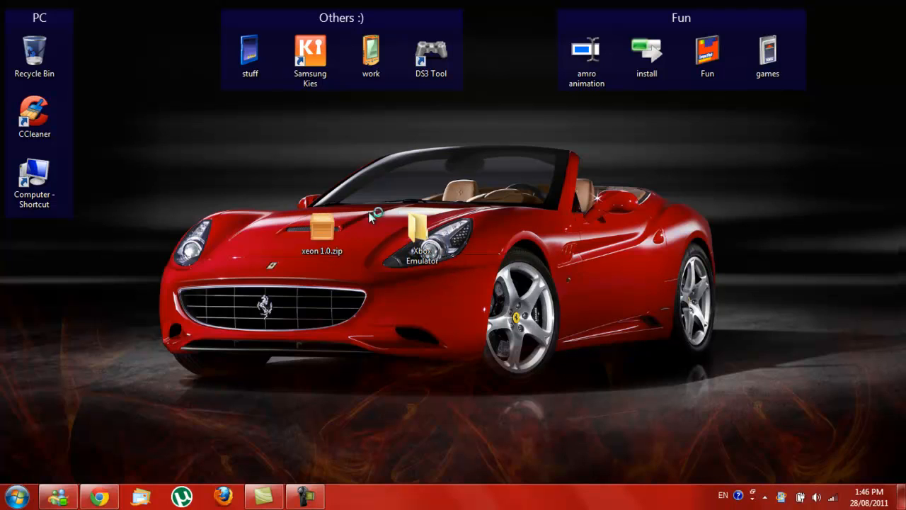
# Extract all files from the xeon 1.0 folder in the zip into Xbox Emulator.
pyautogui.doubleClick(323, 227)
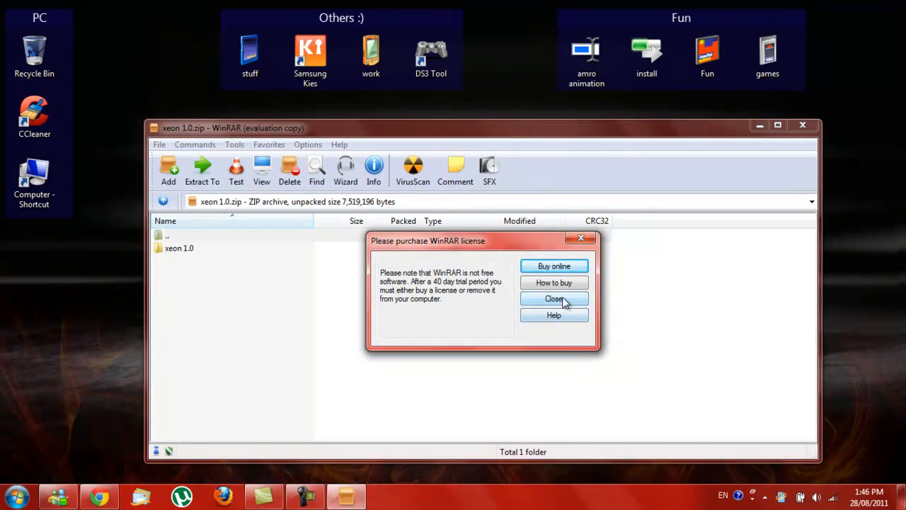
pyautogui.click(554, 298)
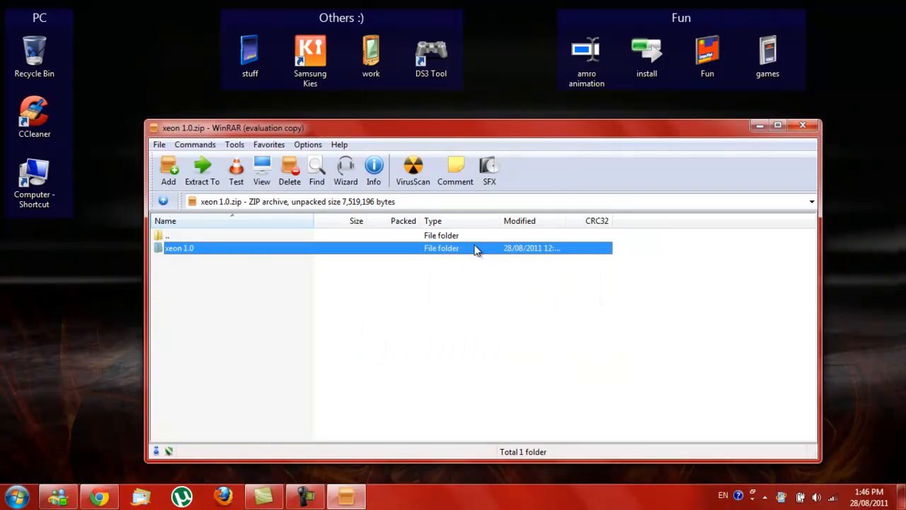
pyautogui.doubleClick(180, 248)
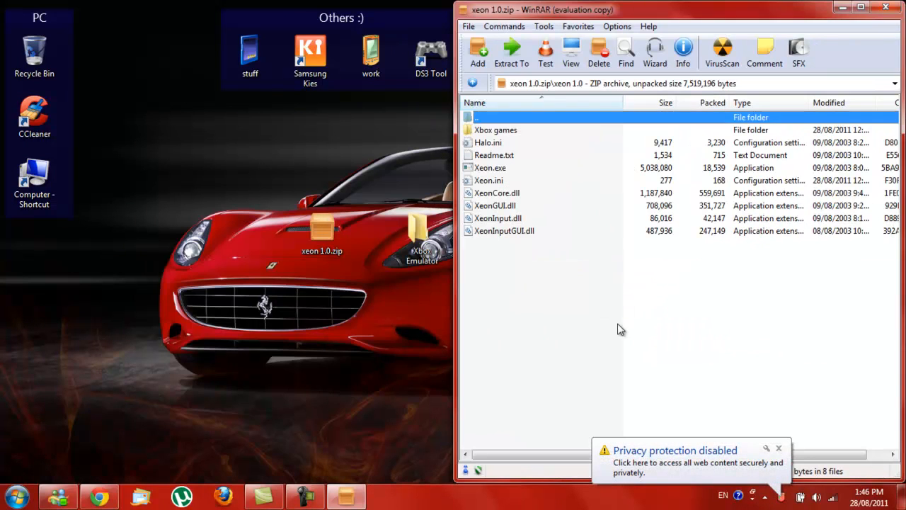
pyautogui.press('ctrl+a')
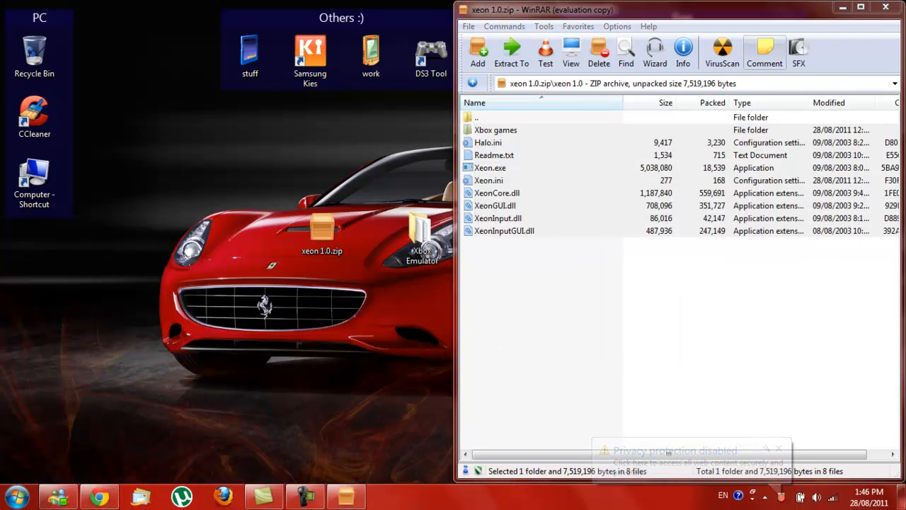
pyautogui.click(885, 9)
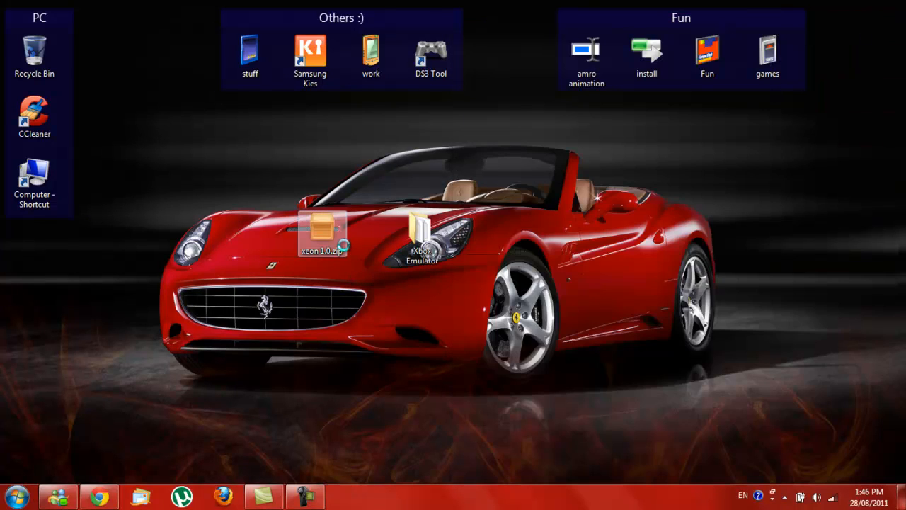
# Delete xeon 1.0.zip from the desktop to the Recycle Bin.
pyautogui.rightClick(322, 233)
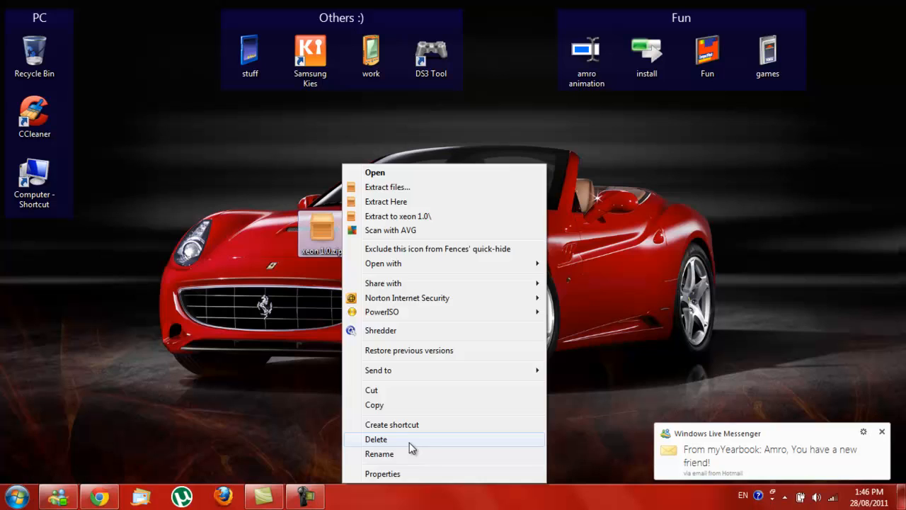
pyautogui.click(376, 439)
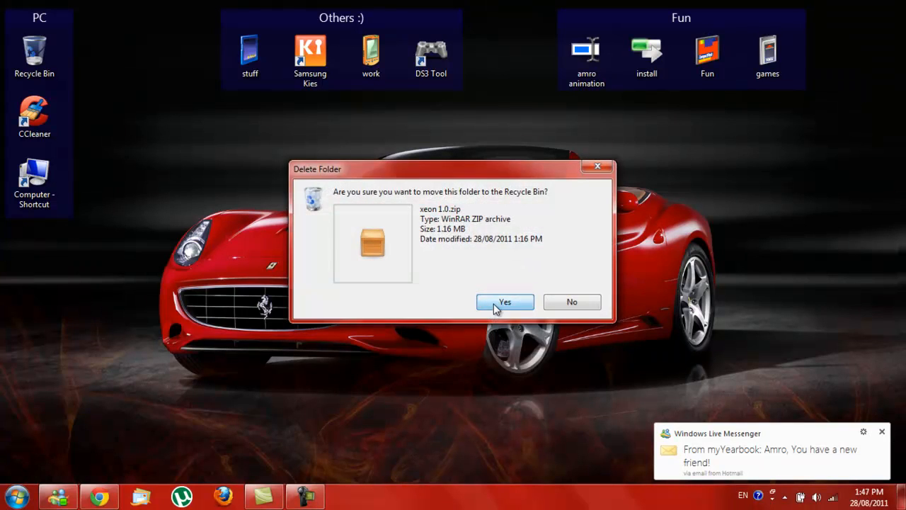
pyautogui.click(505, 302)
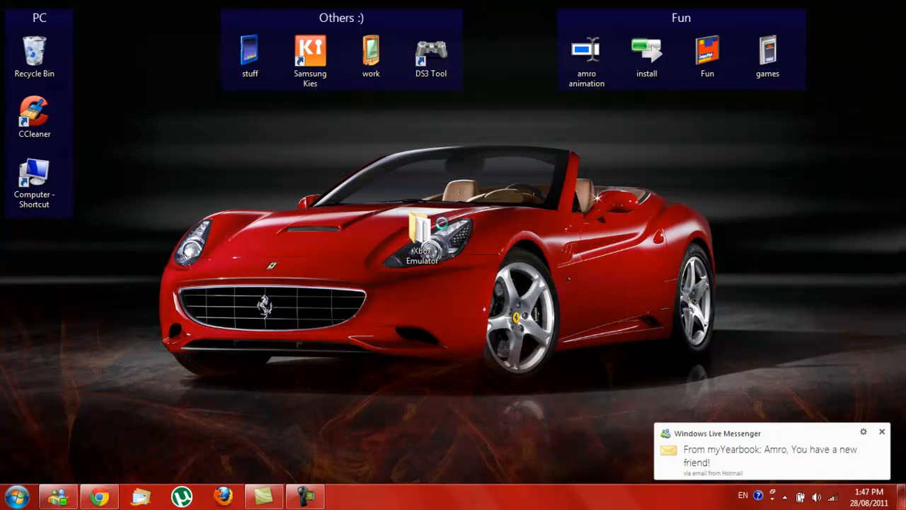
pyautogui.doubleClick(421, 240)
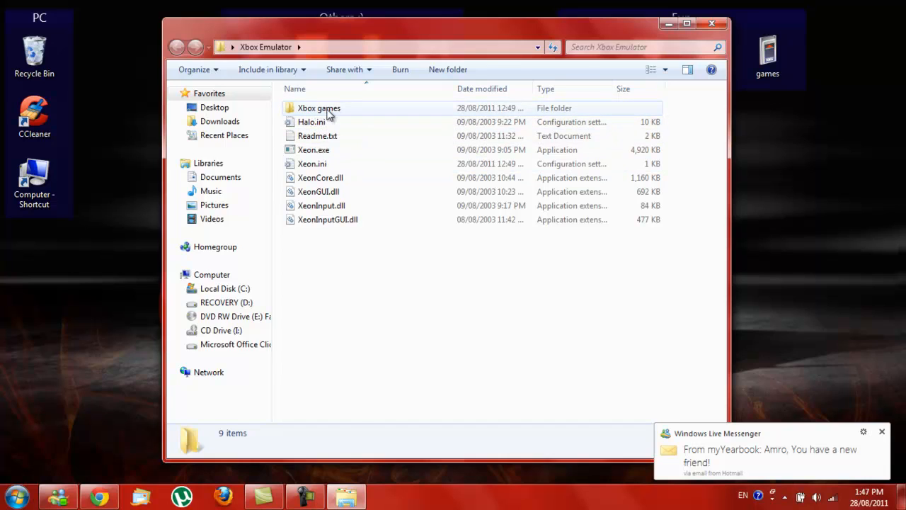
pyautogui.doubleClick(319, 108)
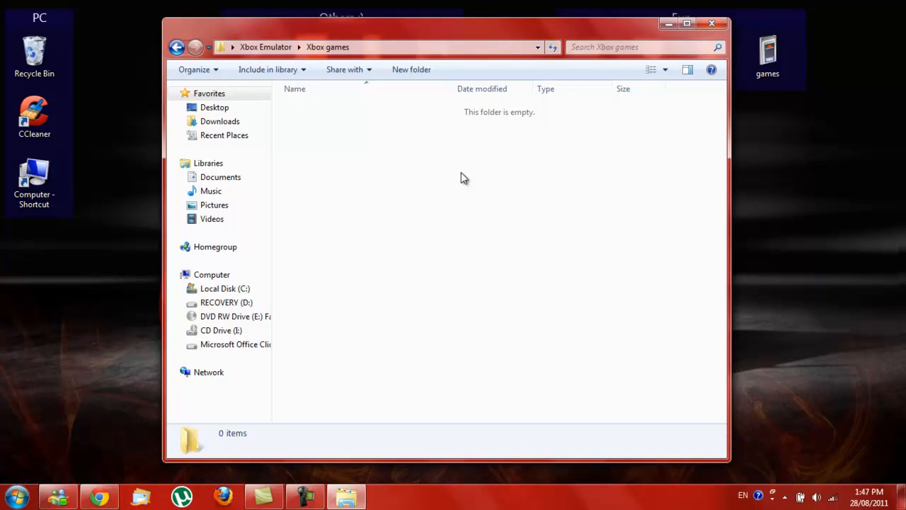
pyautogui.moveTo(518, 175)
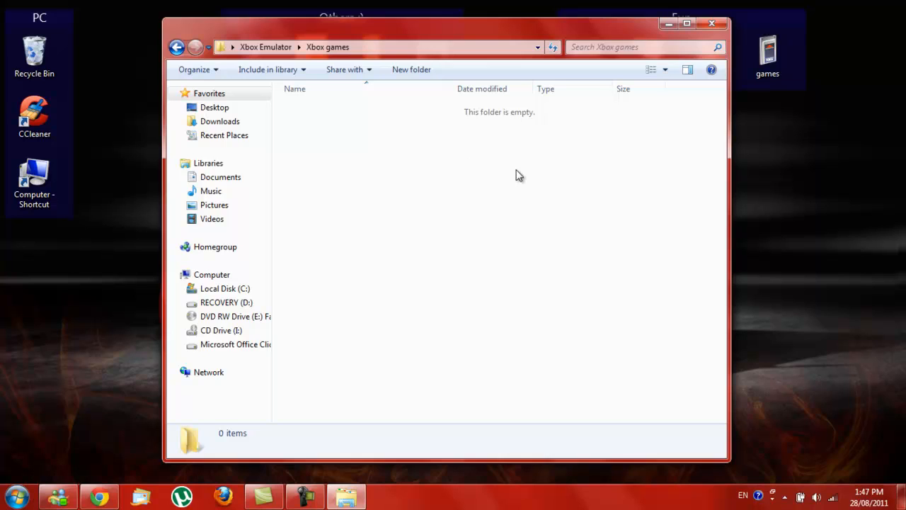
pyautogui.click(176, 47)
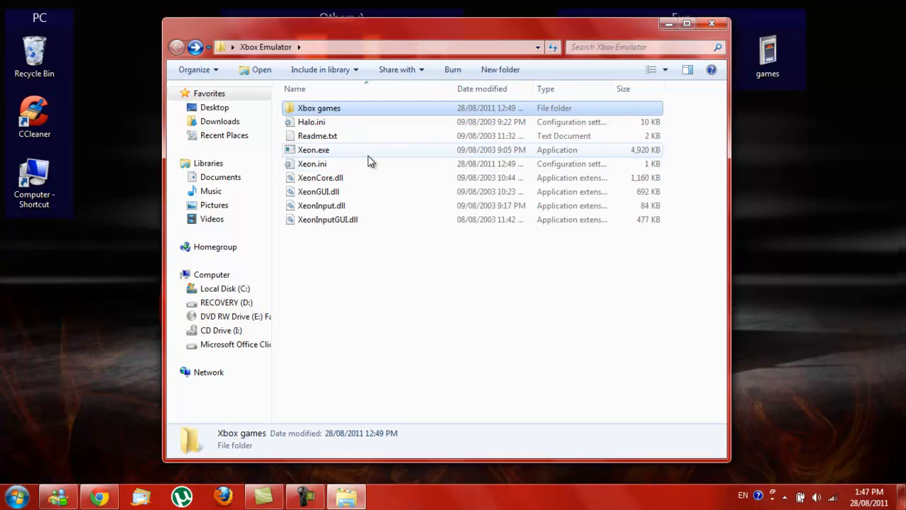
pyautogui.click(313, 150)
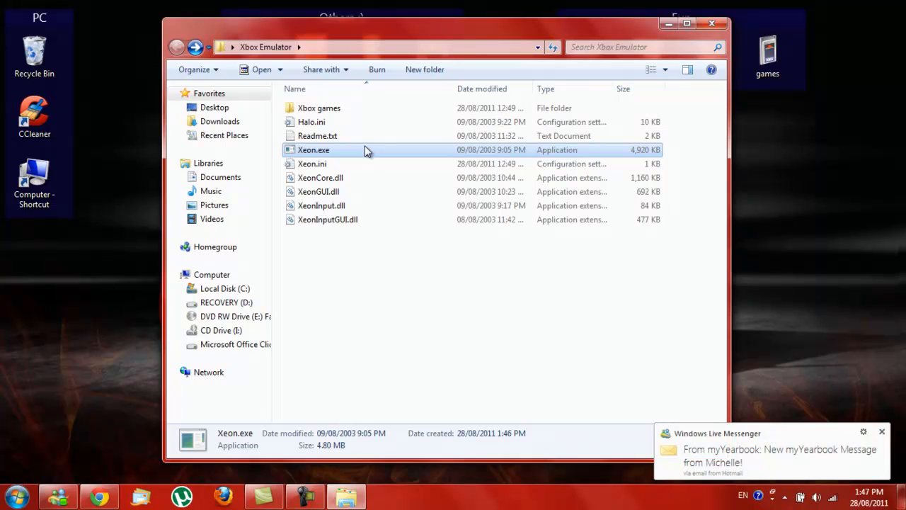
pyautogui.moveTo(366, 174)
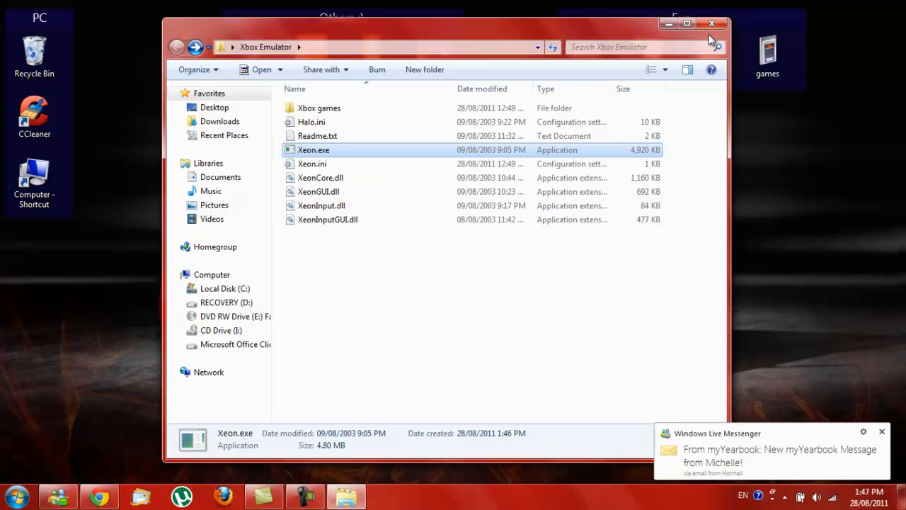
pyautogui.click(712, 23)
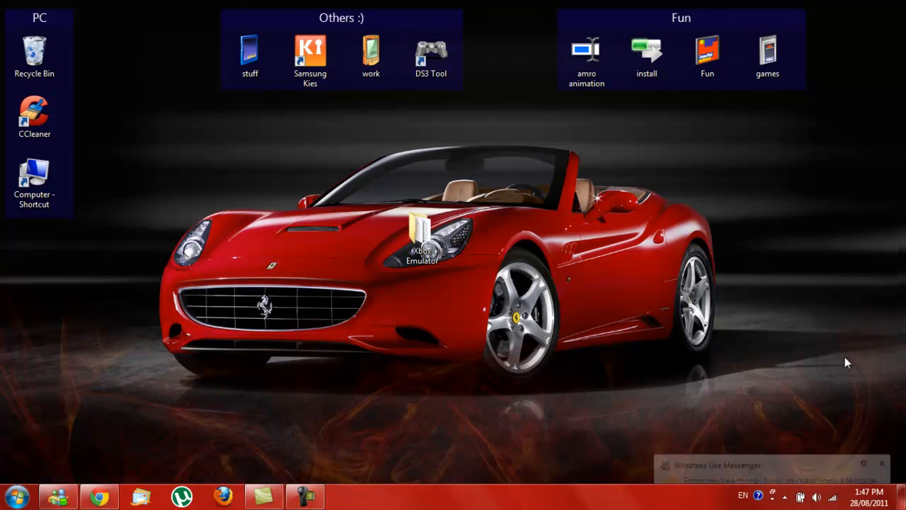
pyautogui.moveTo(781, 390)
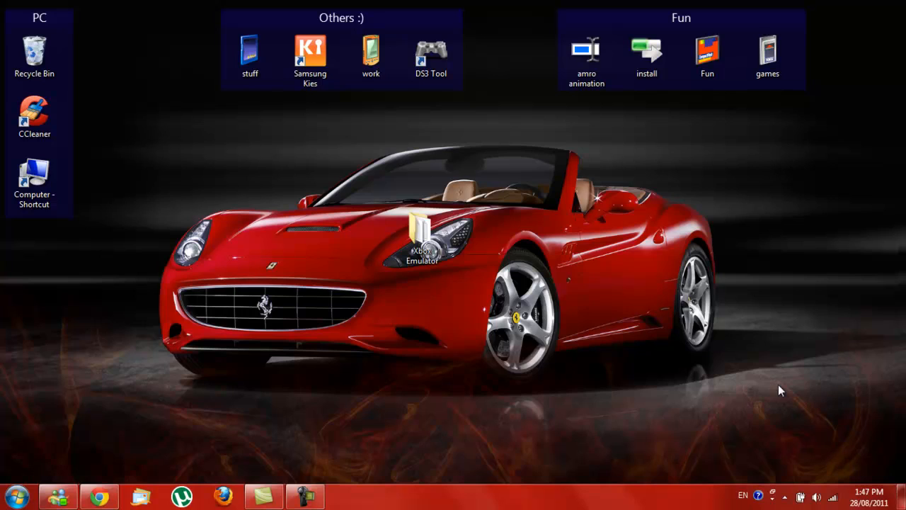